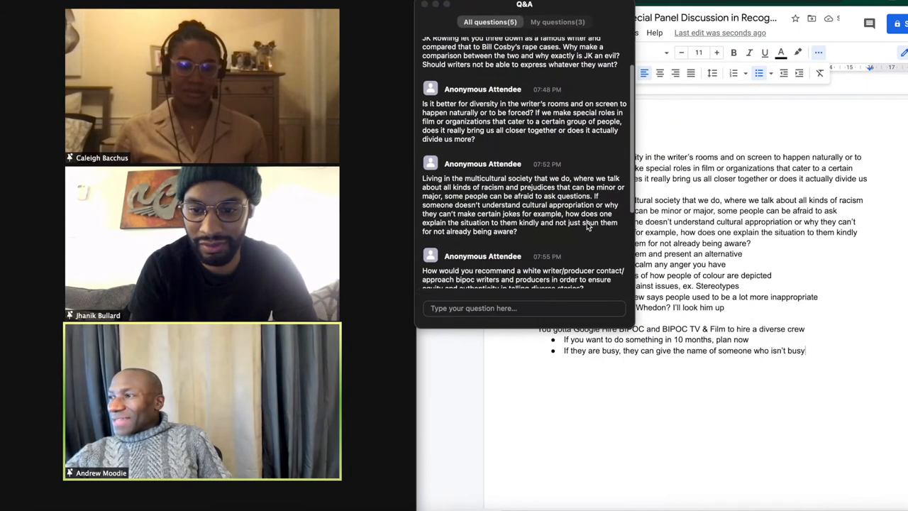
pyautogui.scroll(3)
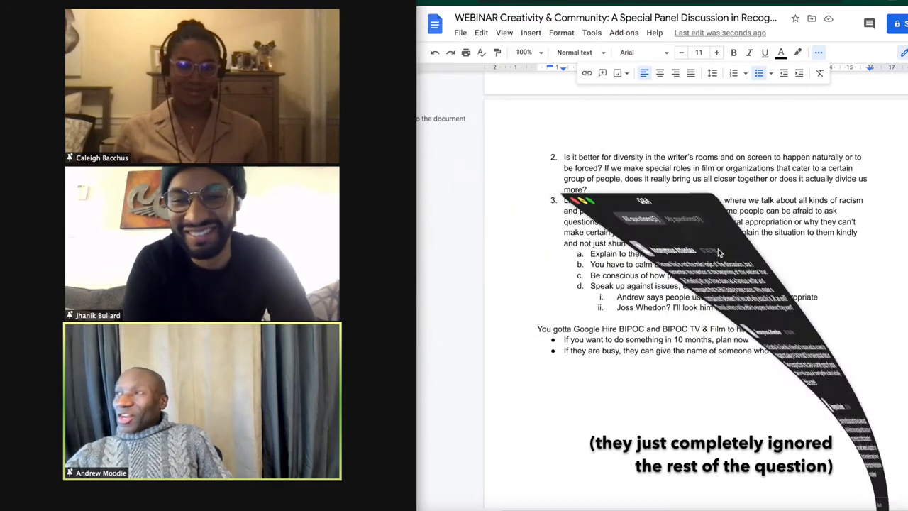
pyautogui.scroll(3)
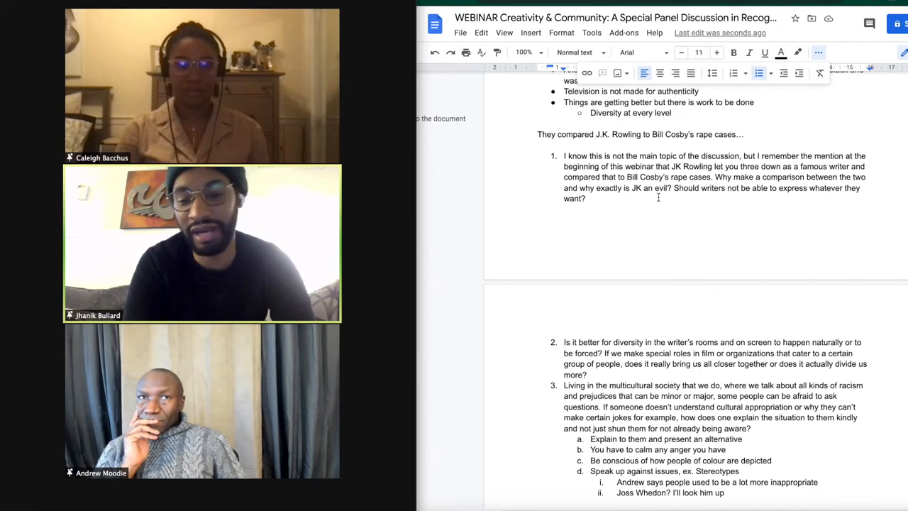
pyautogui.scroll(3)
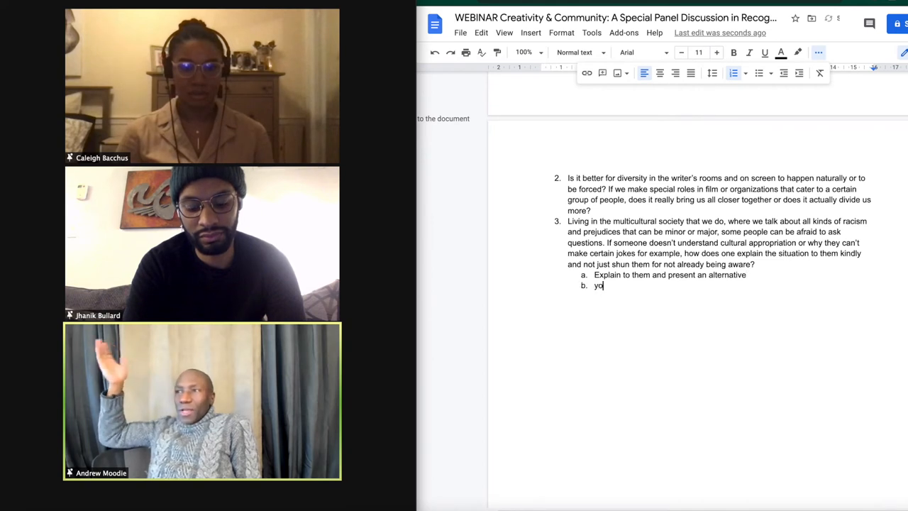
pyautogui.write('You have to')
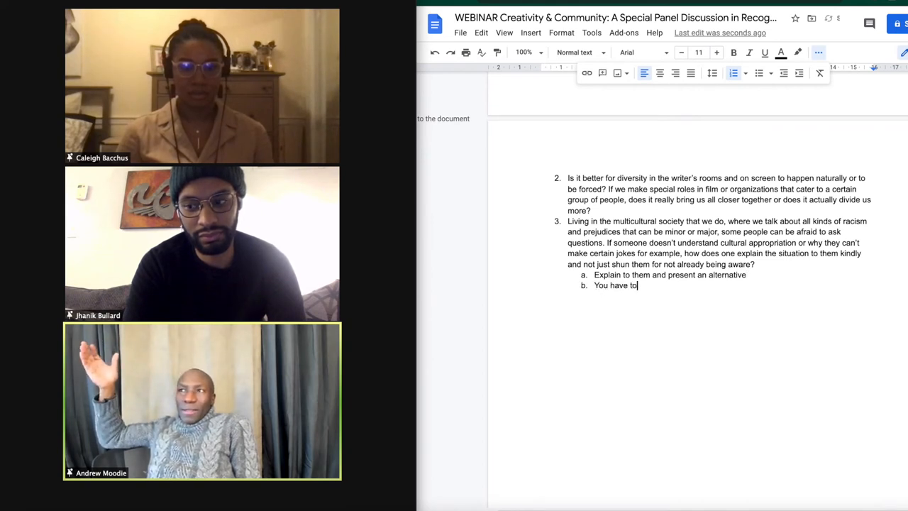
pyautogui.write('calm any')
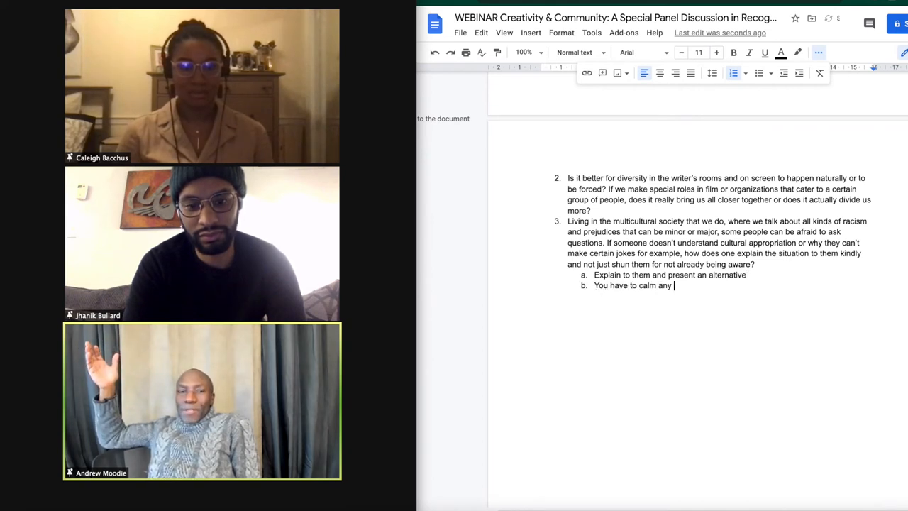
pyautogui.write('anger you have')
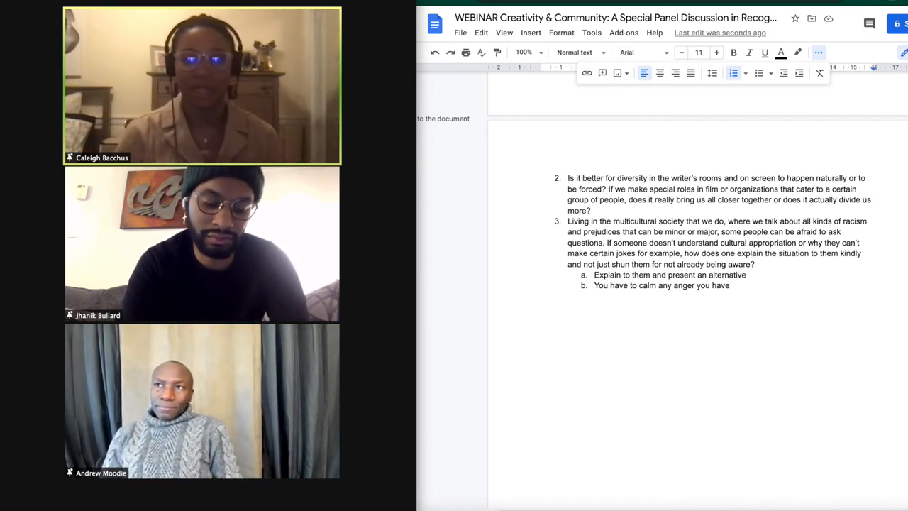
pyautogui.write('Be conscious of how people of colour are depicted')
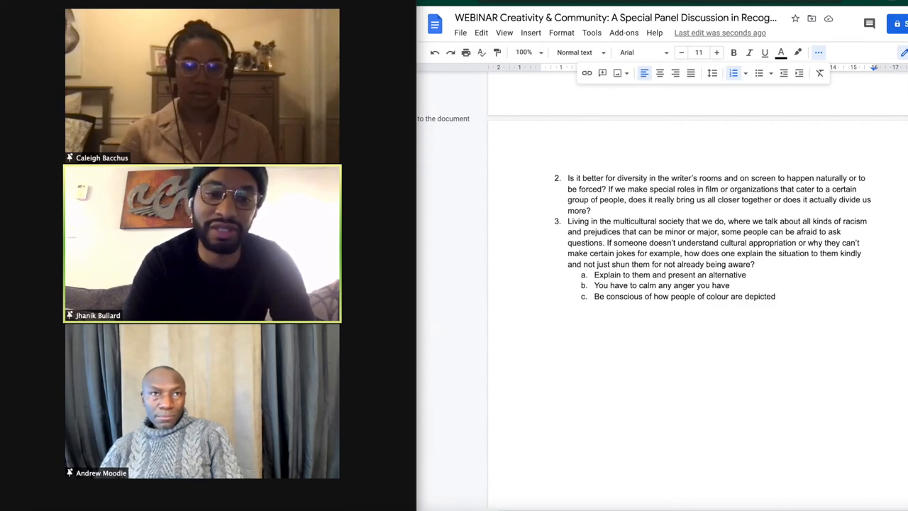
pyautogui.scroll(3)
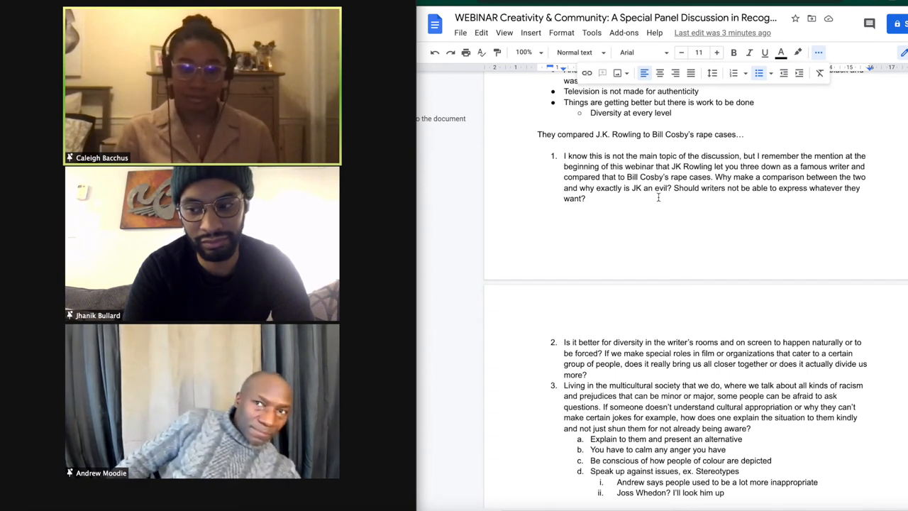